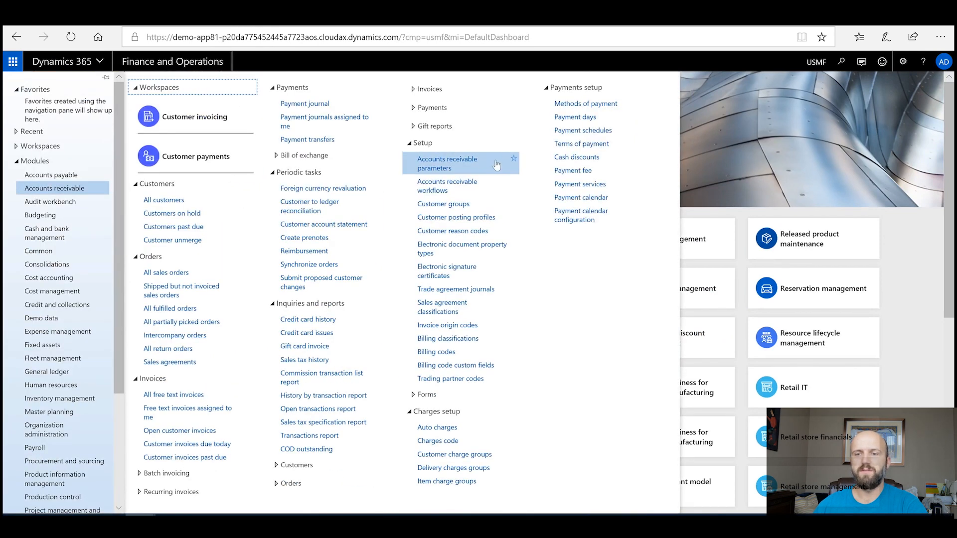
# - Review the Customer approval section of Accounts receivable parameters, where credit limit requires approval
pyautogui.click(446, 164)
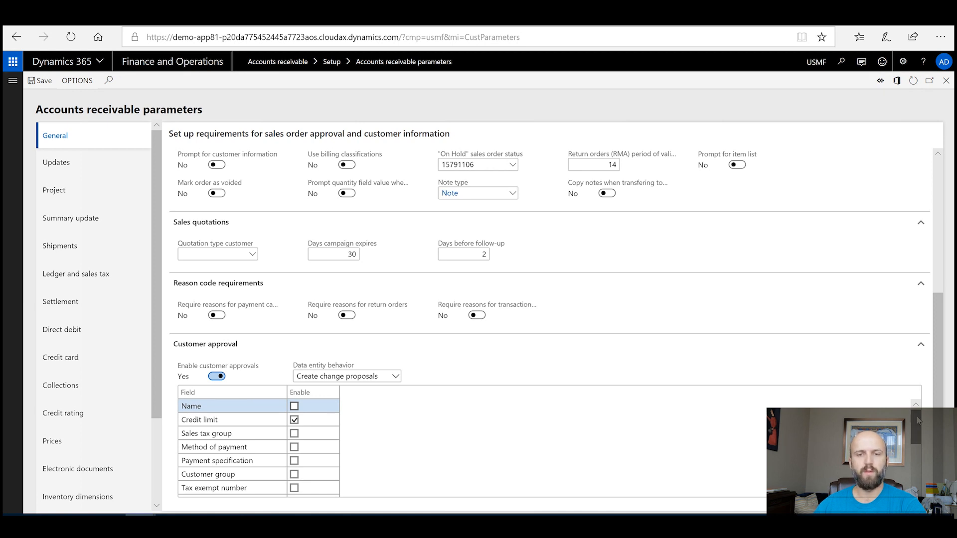
pyautogui.click(207, 433)
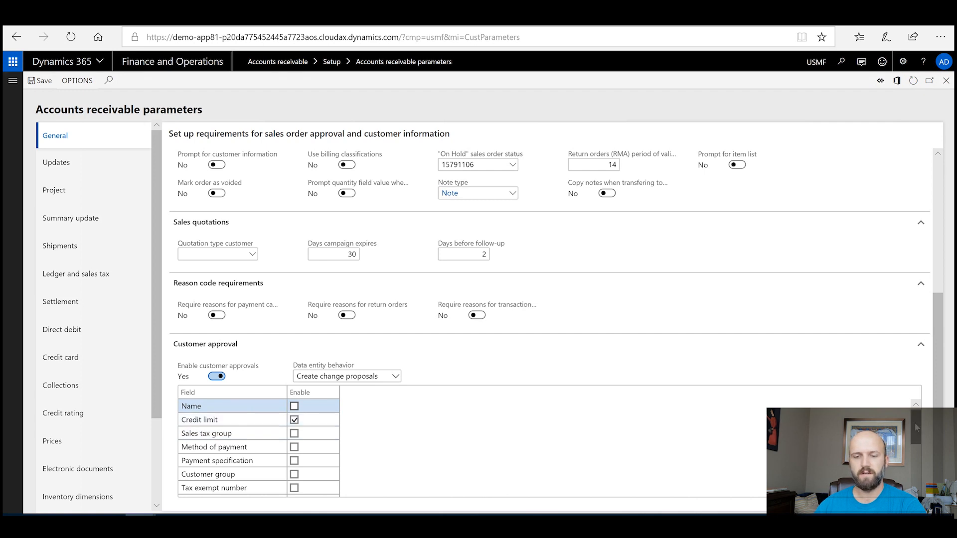
pyautogui.scroll(-3)
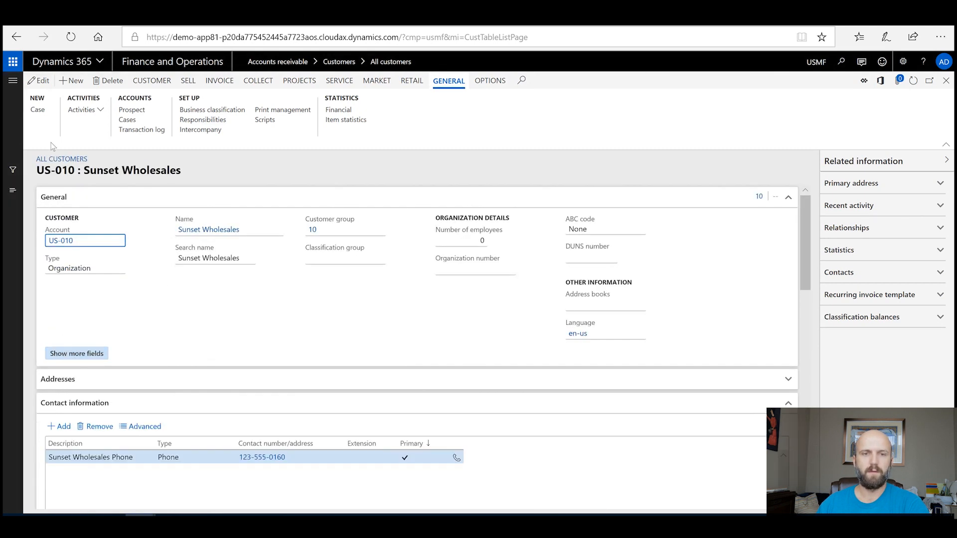
# - Edit customer US-010 and enter a credit limit of 500000 under Credit and collections
pyautogui.click(38, 80)
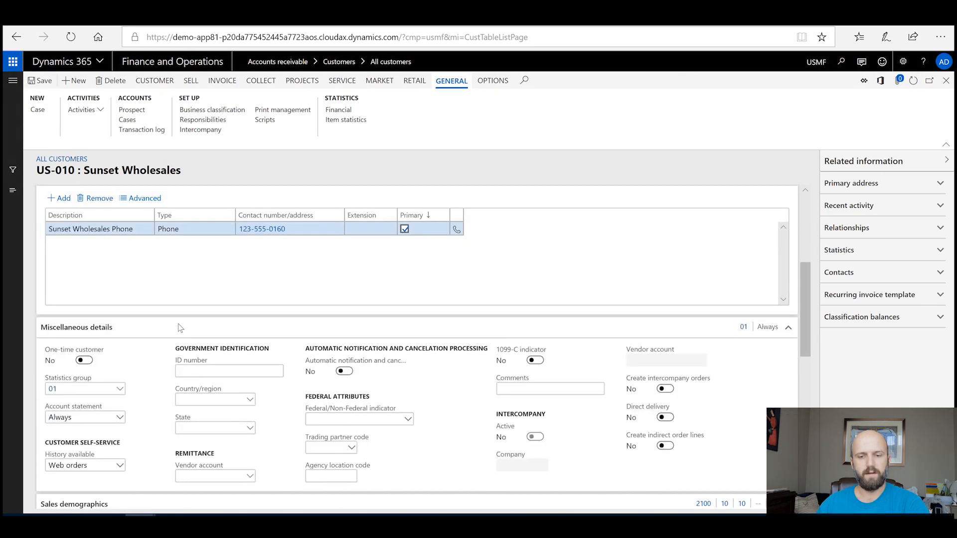
pyautogui.scroll(-3)
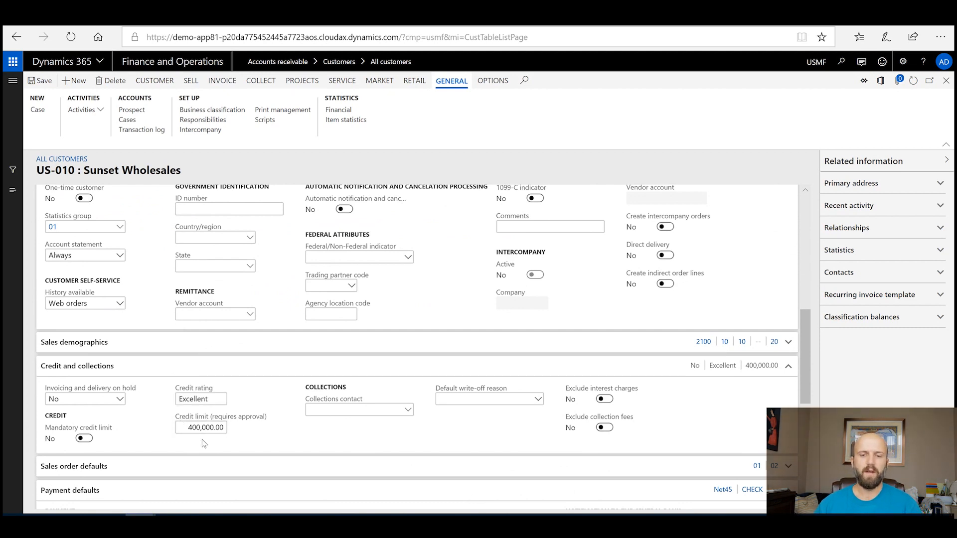
pyautogui.moveTo(201, 428)
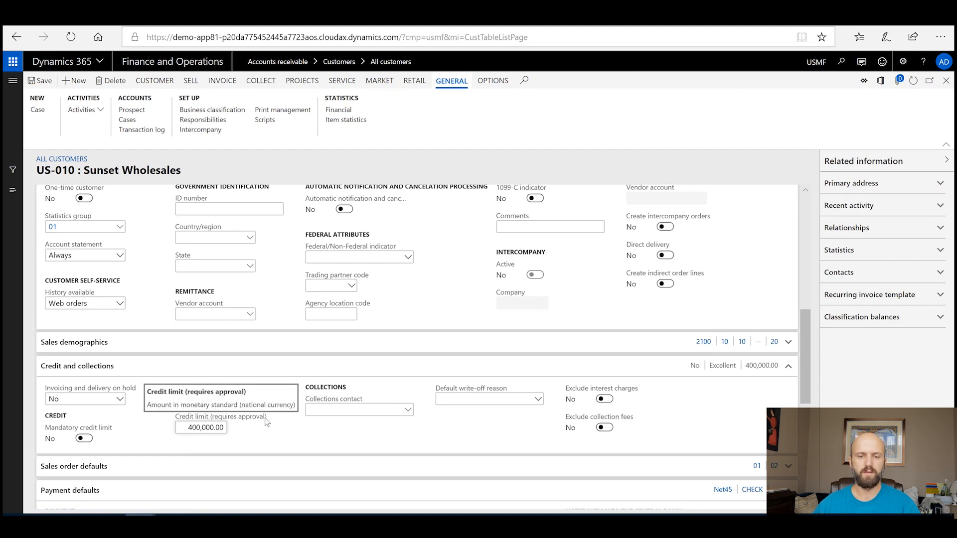
pyautogui.scroll(-3)
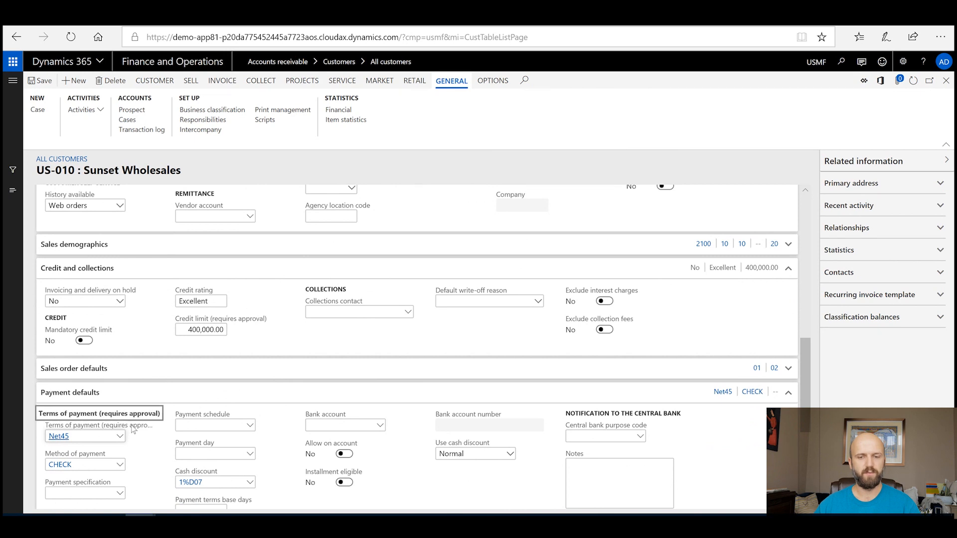
pyautogui.click(200, 330)
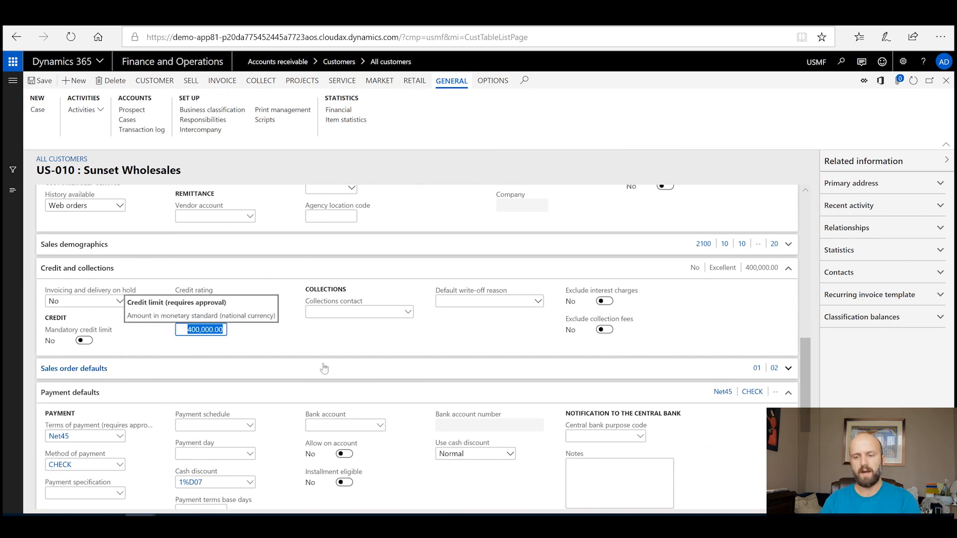
pyautogui.write('5')
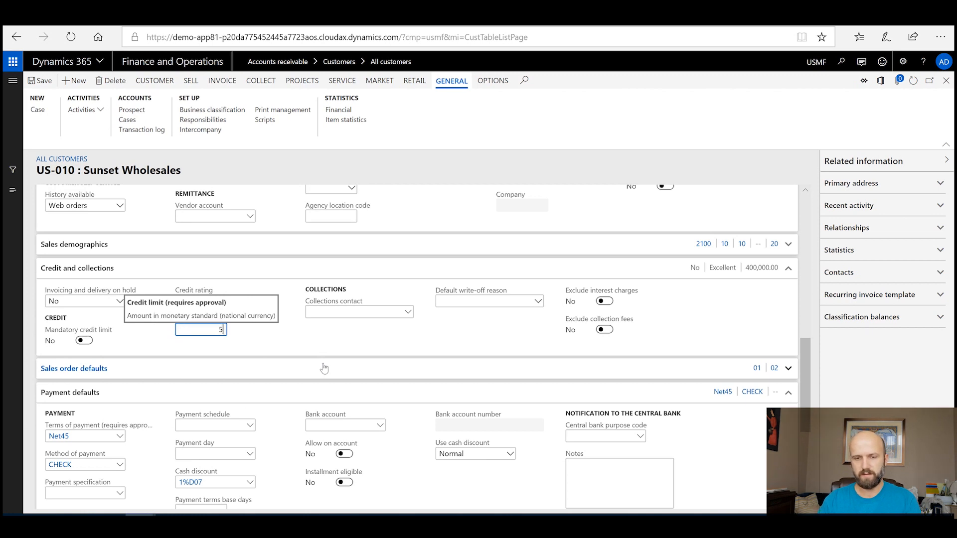
pyautogui.write('0000')
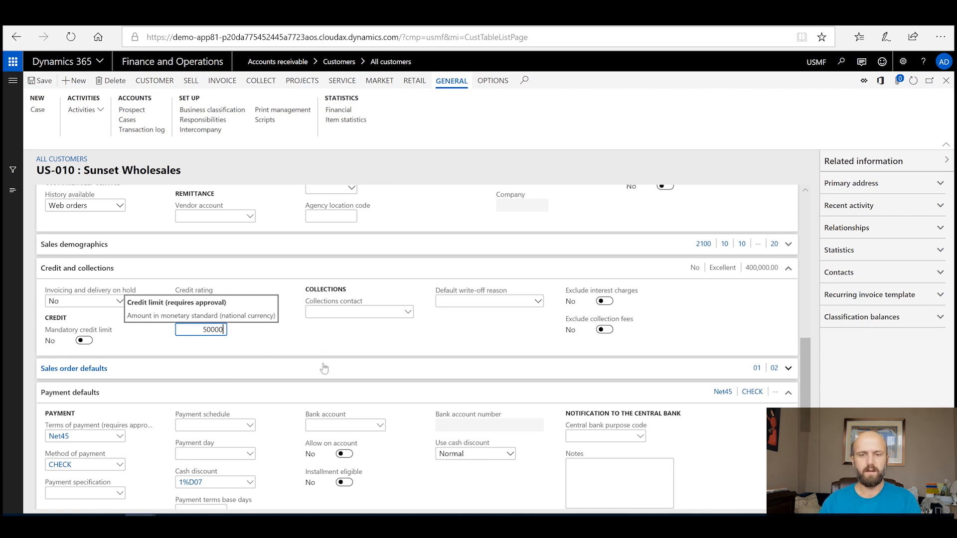
pyautogui.click(359, 312)
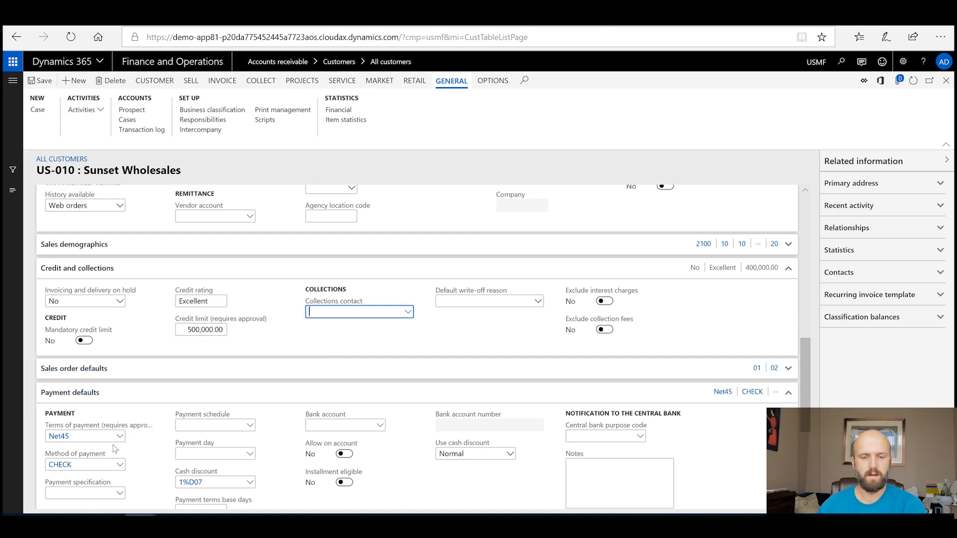
# - Save the credit limit change and set Terms of payment to Net30 as a proposed change
pyautogui.click(84, 436)
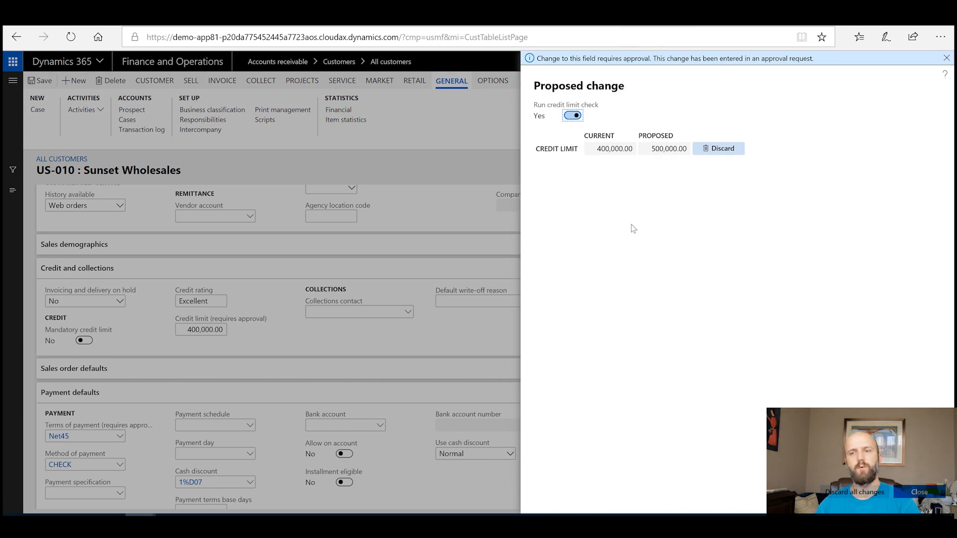
pyautogui.moveTo(640, 241)
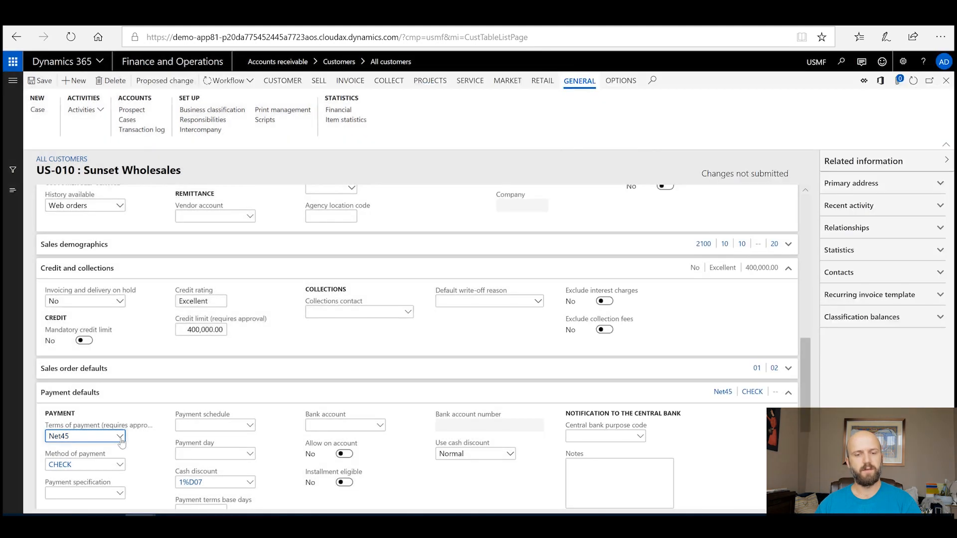
pyautogui.click(120, 436)
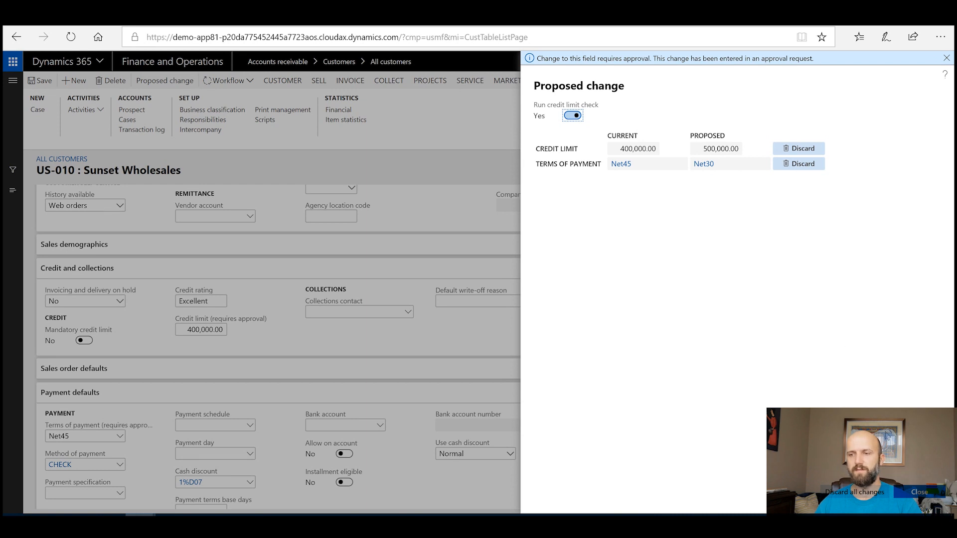
pyautogui.moveTo(700, 212)
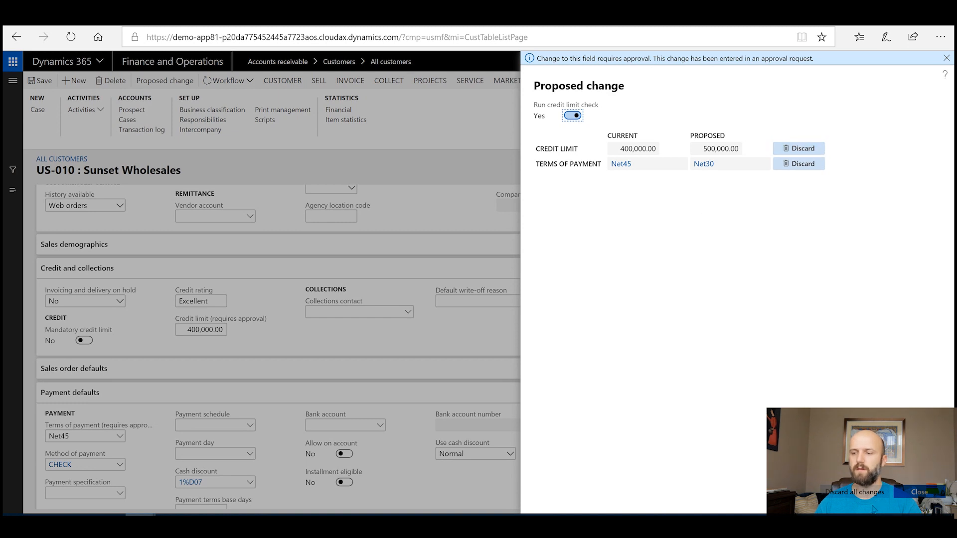
pyautogui.moveTo(783, 384)
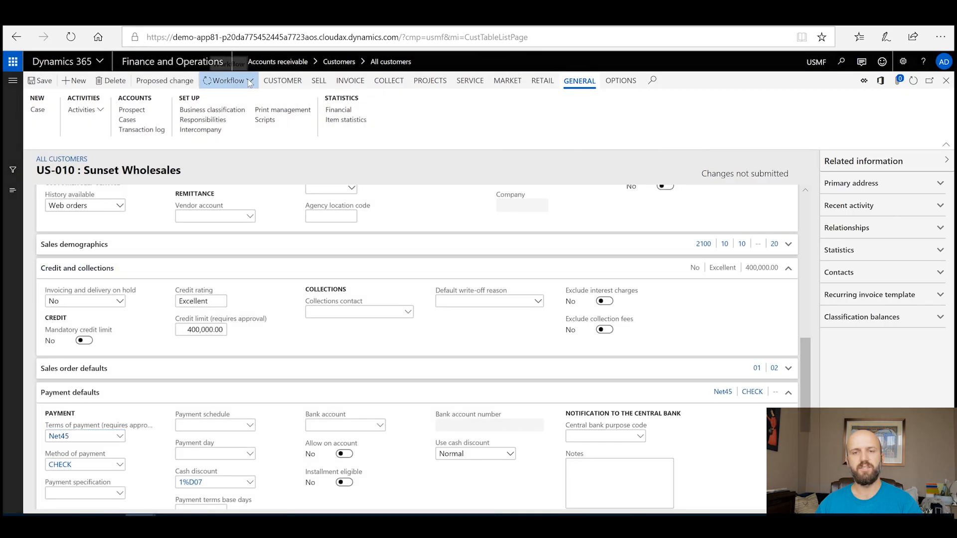
# - Submit the proposed customer change to workflow with an empty comment
pyautogui.click(227, 80)
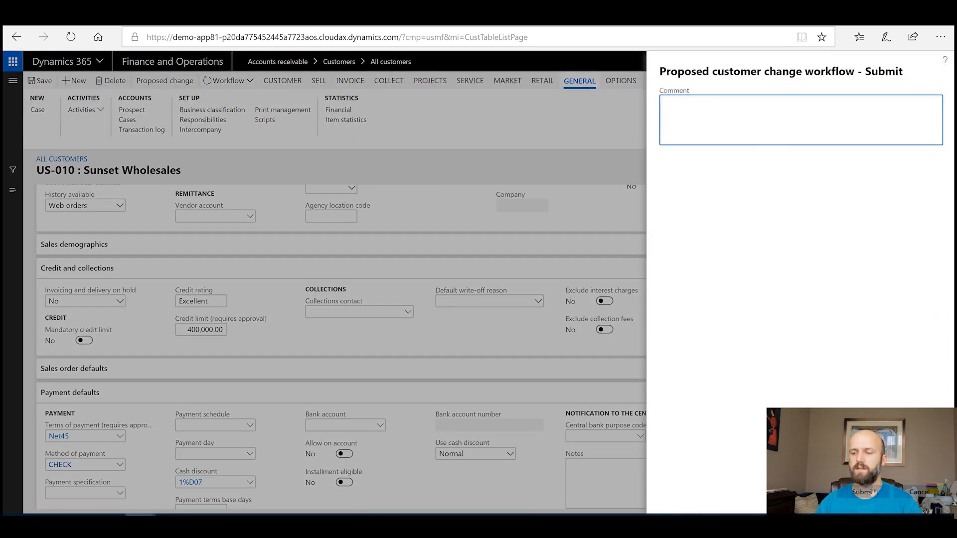
pyautogui.click(863, 492)
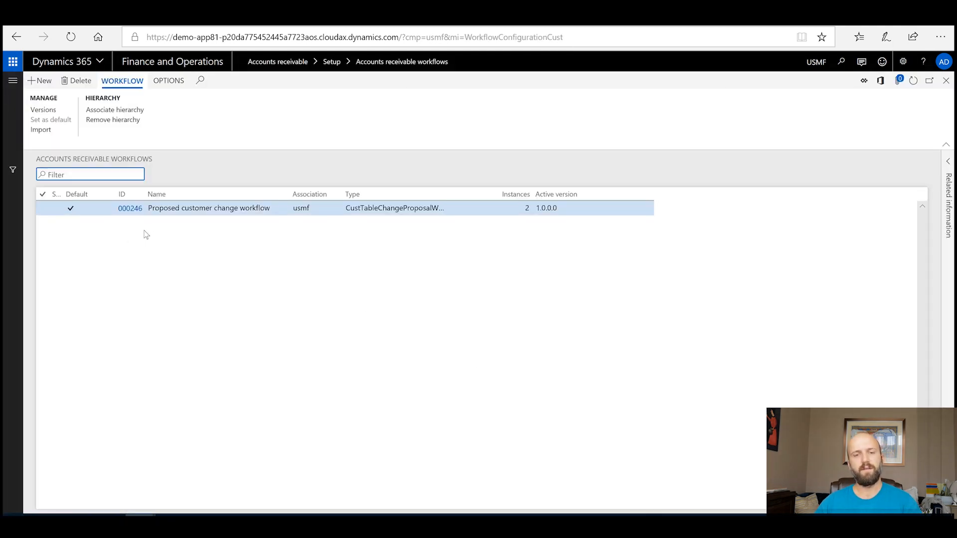
pyautogui.moveTo(169, 228)
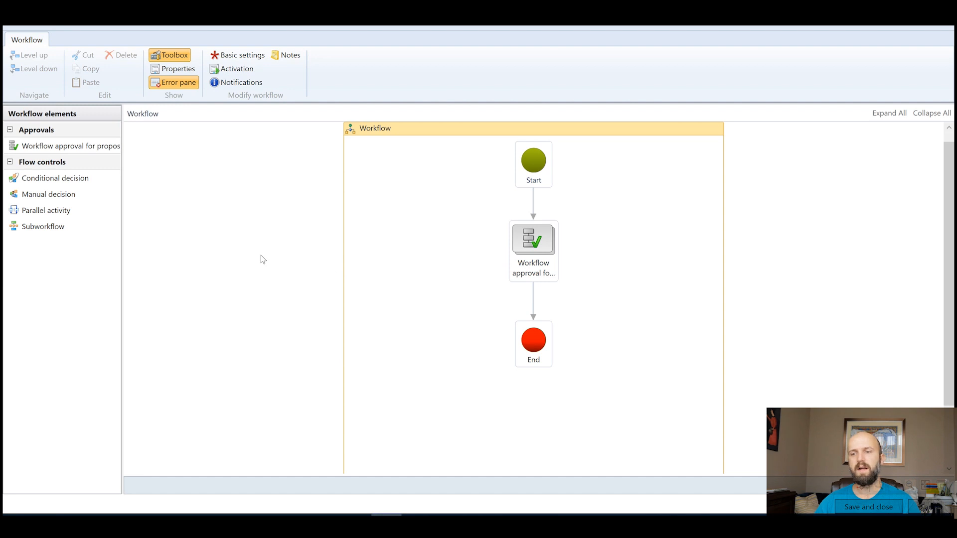
# - Select the workflow's approval element, level down and inspect Step 1, then return to the customer list
pyautogui.click(532, 238)
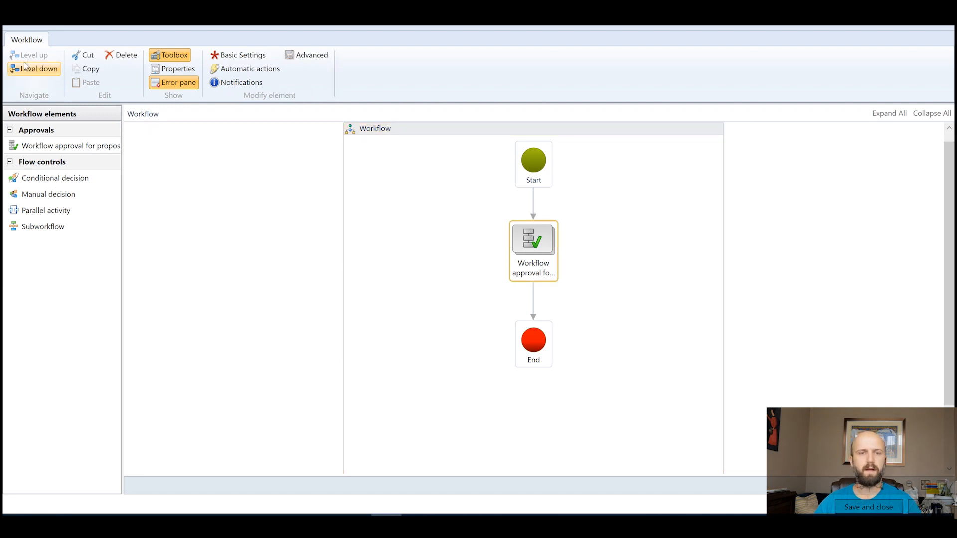
pyautogui.click(34, 68)
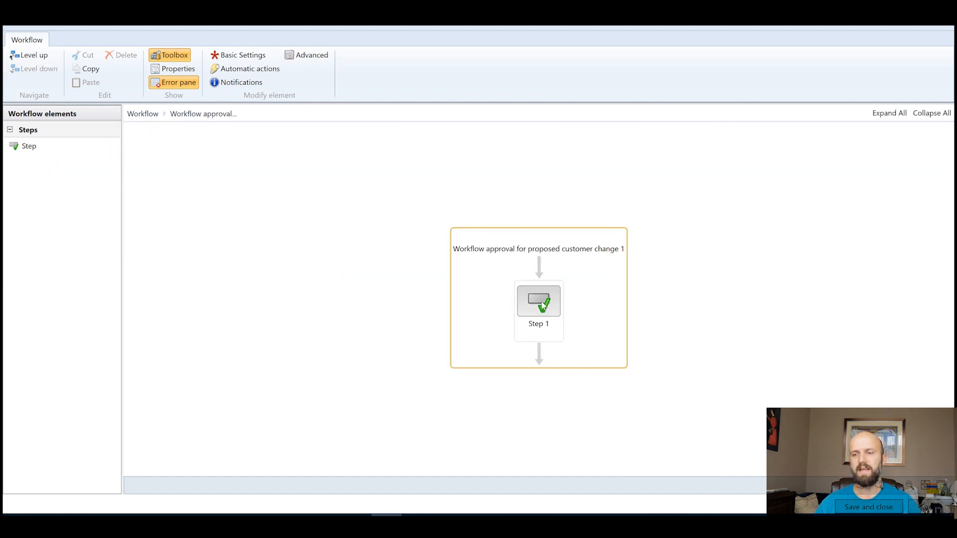
pyautogui.click(538, 300)
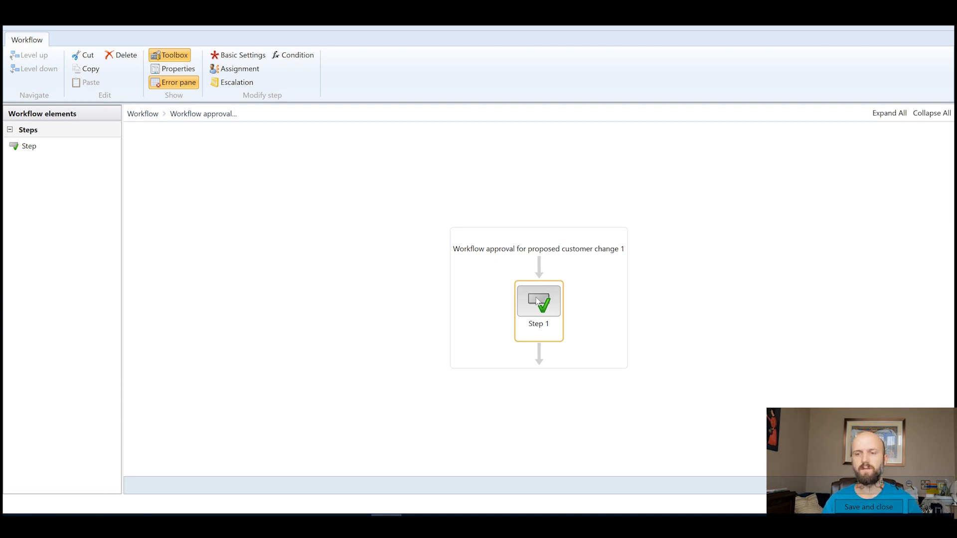
pyautogui.moveTo(369, 403)
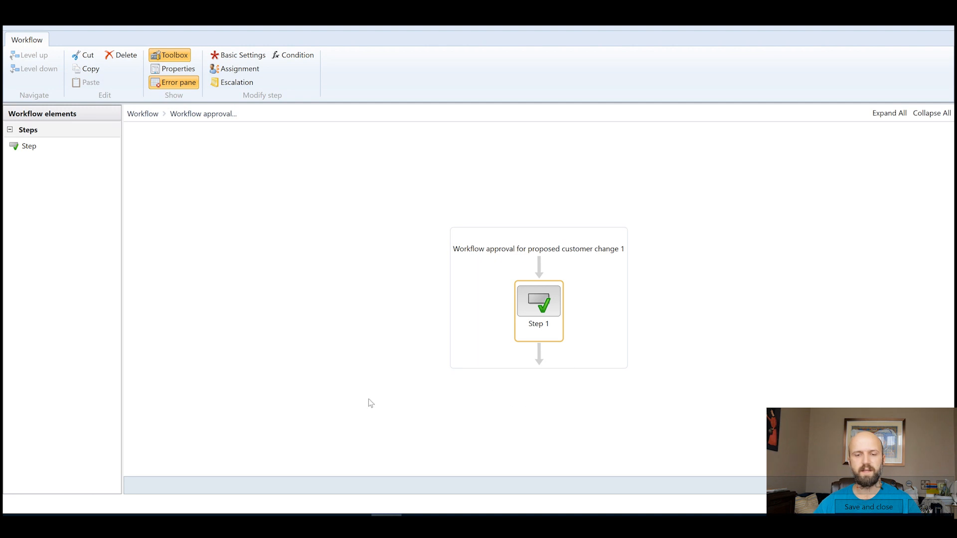
pyautogui.click(867, 506)
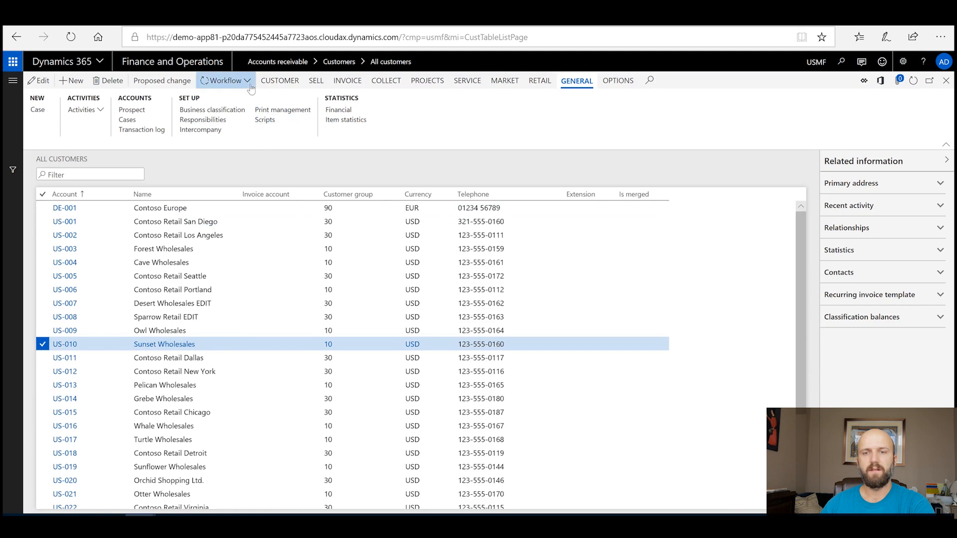
# - View the pending proposed change for US-010 and approve it from the Workflow menu
pyautogui.click(224, 79)
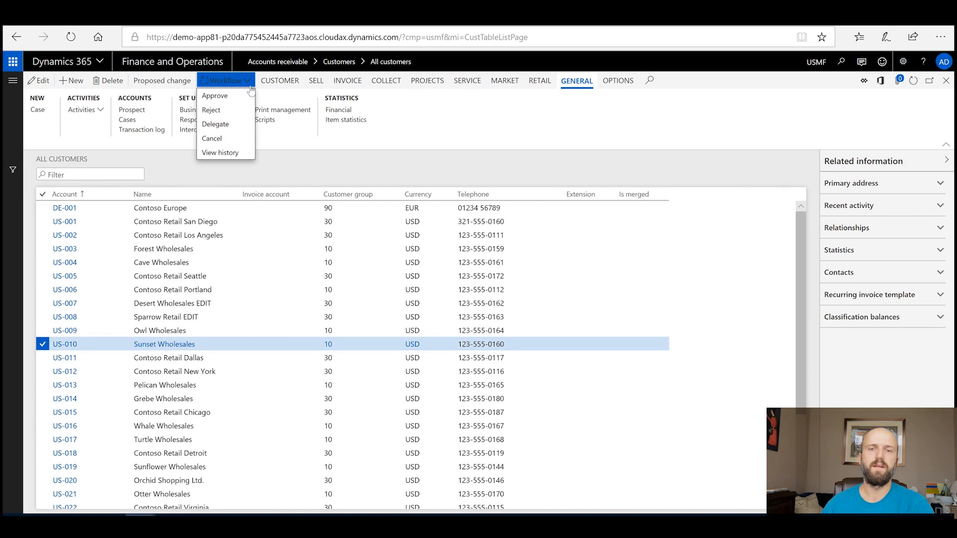
pyautogui.click(449, 127)
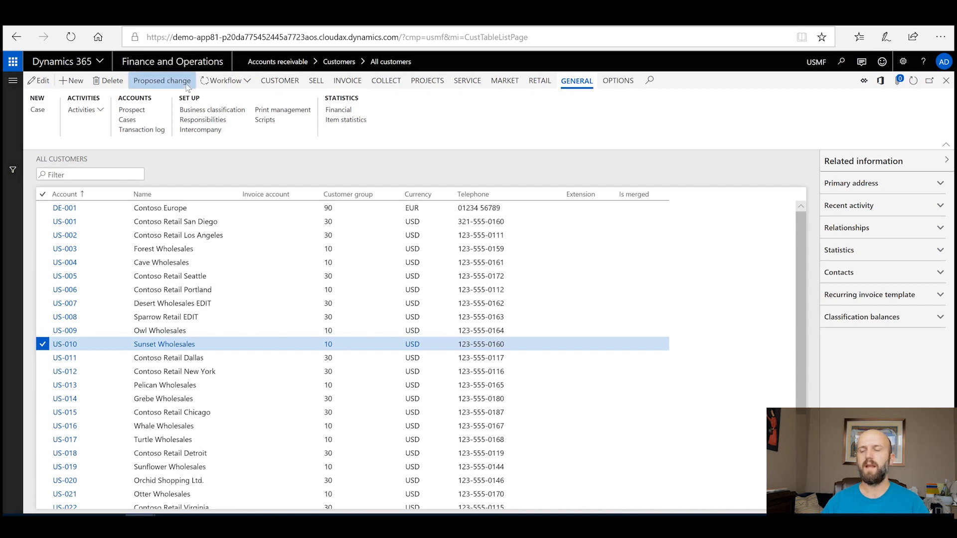
pyautogui.click(161, 79)
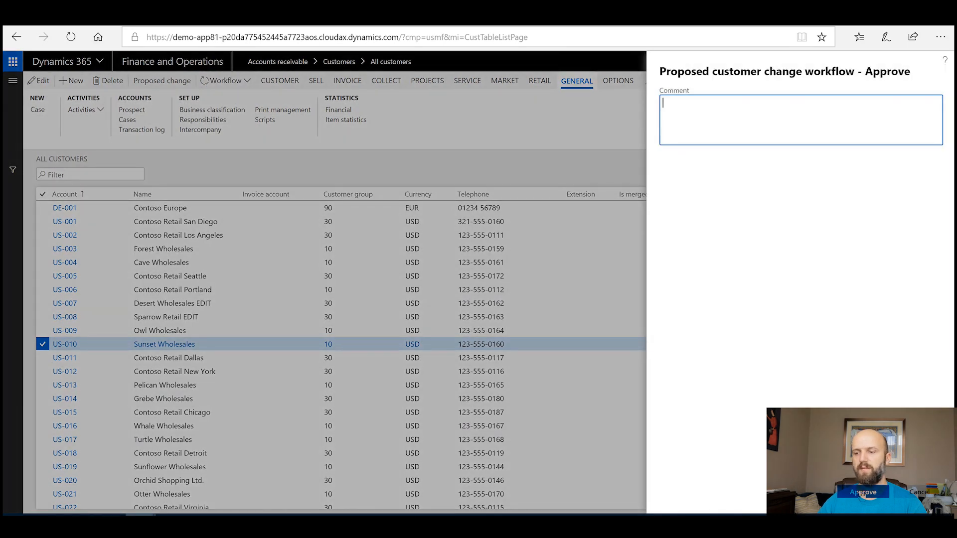
pyautogui.click(861, 492)
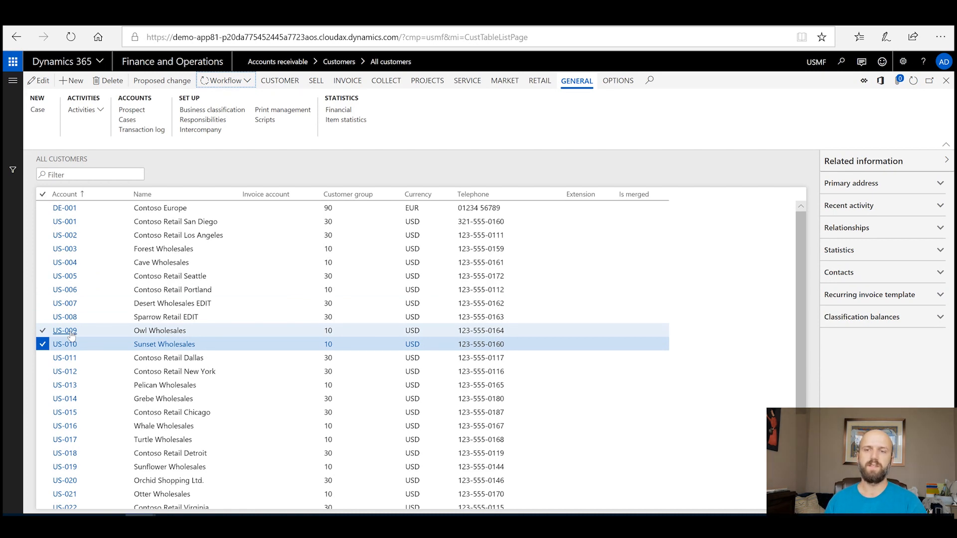
# - Reopen US-010 Sunset Wholesales and scroll to its credit and payment sections showing unsubmitted changes
pyautogui.click(42, 330)
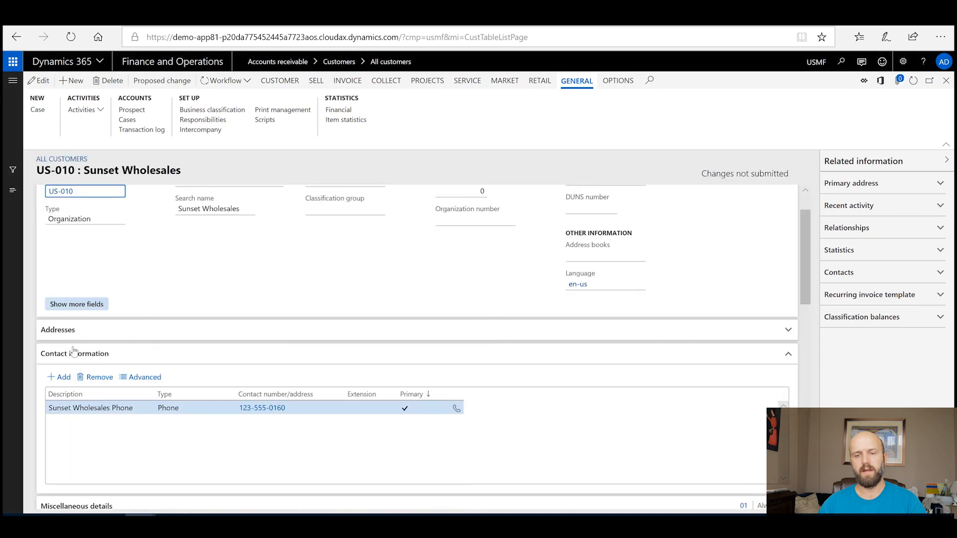
pyautogui.scroll(-3)
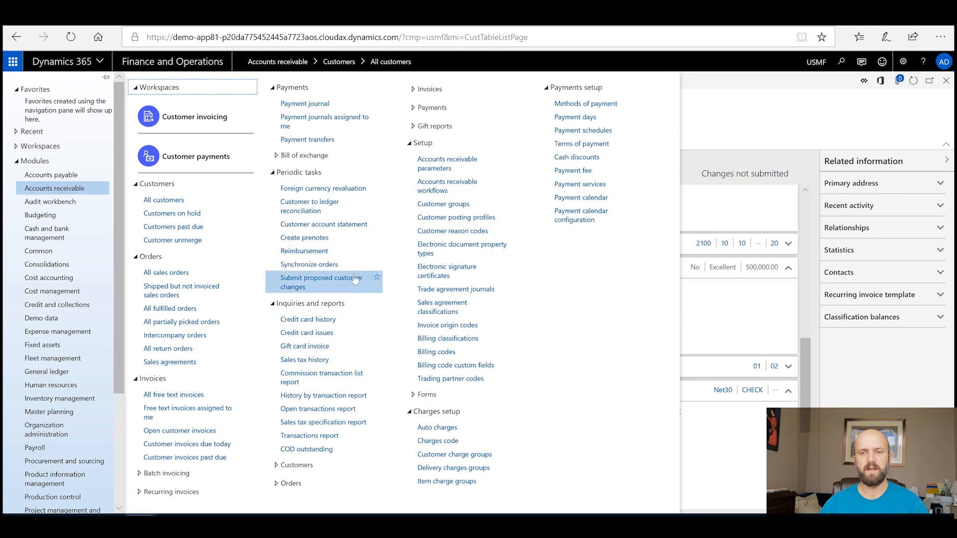
pyautogui.moveTo(321, 283)
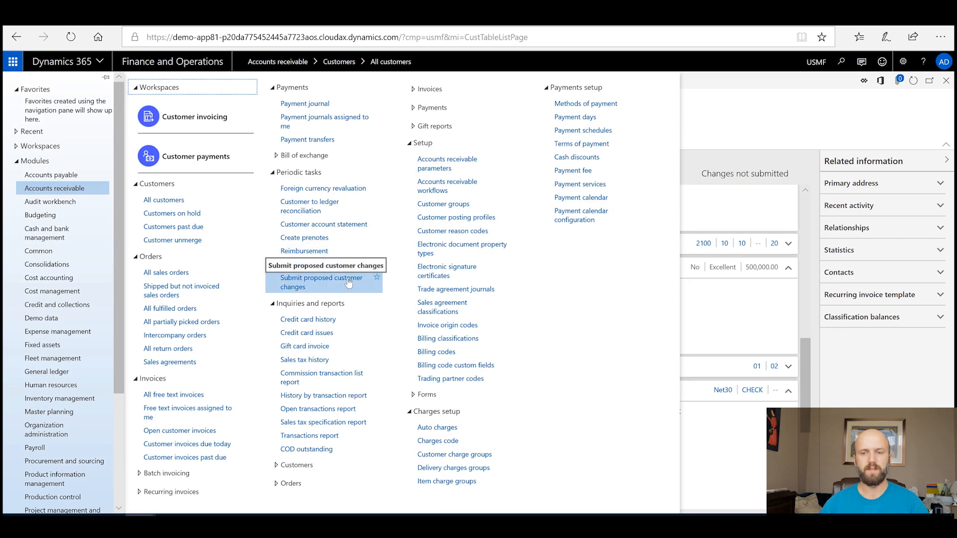
# - Go to Submit proposed customer changes under Accounts receivable periodic tasks
pyautogui.click(320, 282)
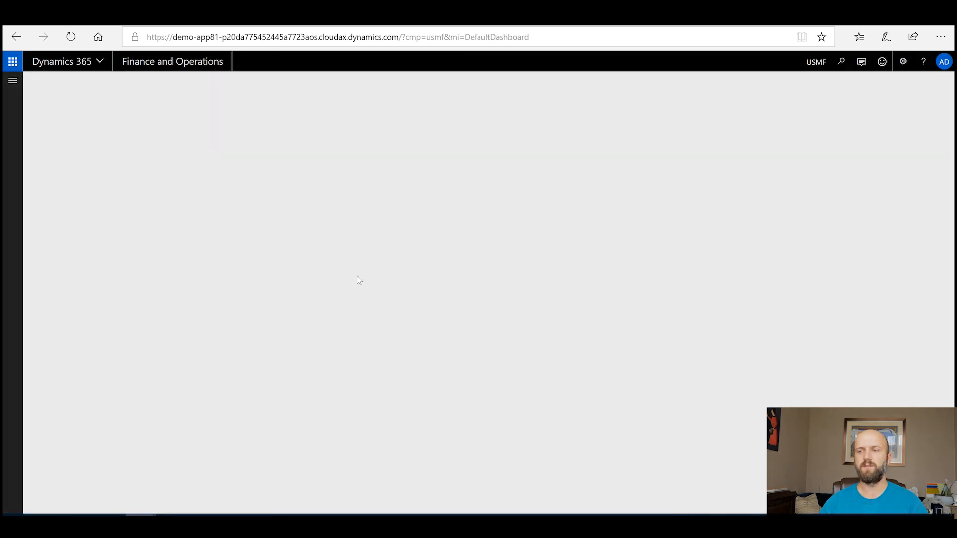